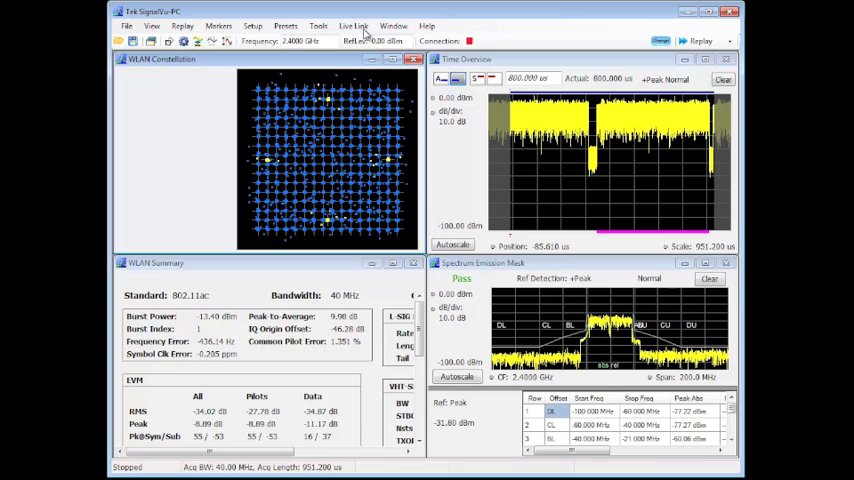
Step: Show the Live Link menu with Search For Instruments and Connect To Instrument
click(353, 25)
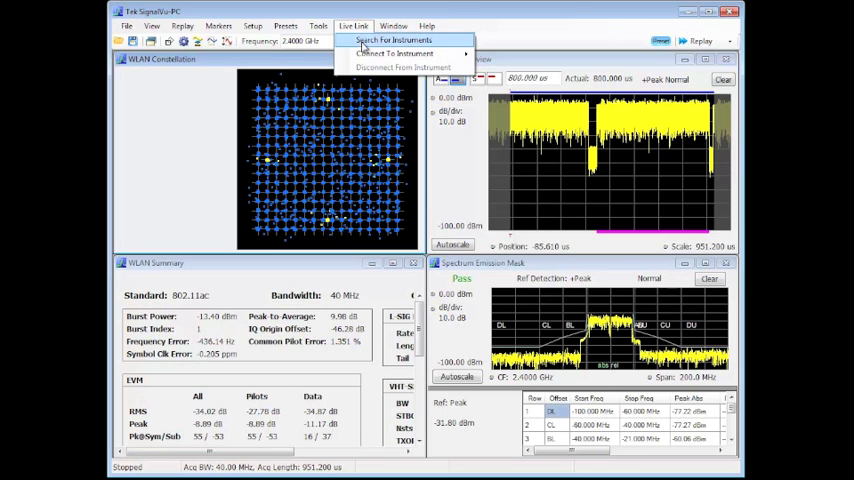